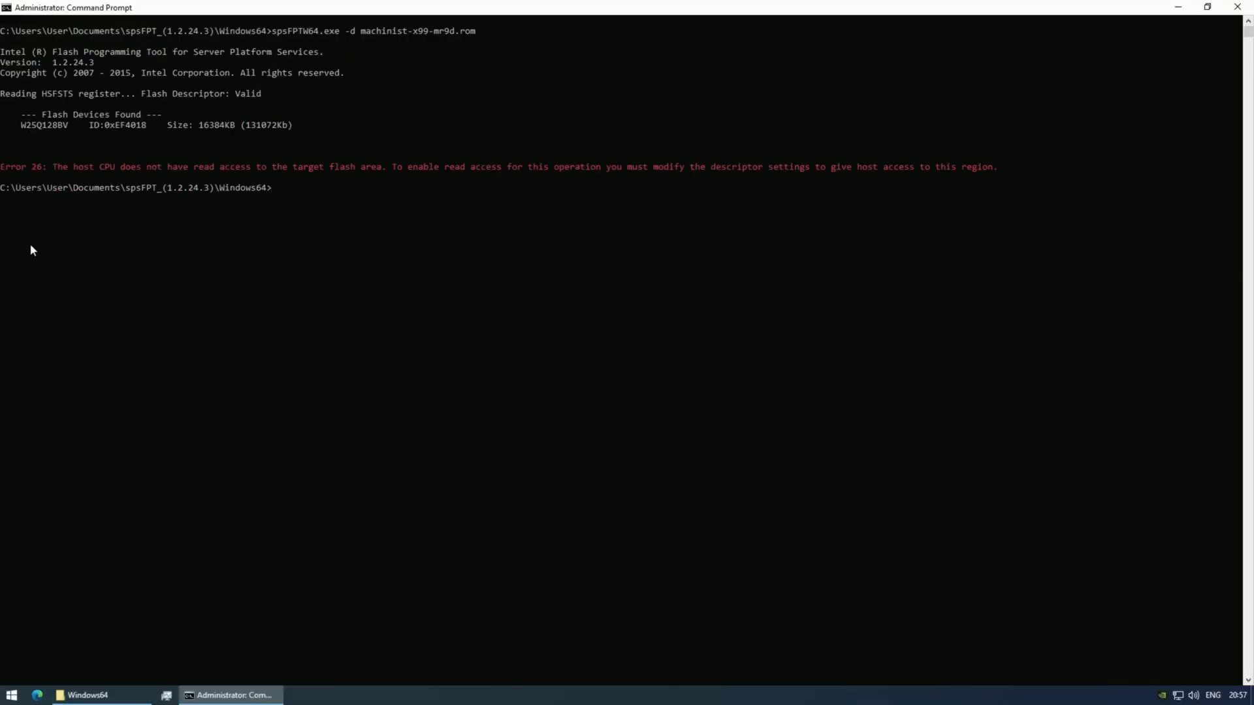
- Run flash.bat from the Mi899 temp folder as administrator to start the AFU flash dump
right_click(702, 224)
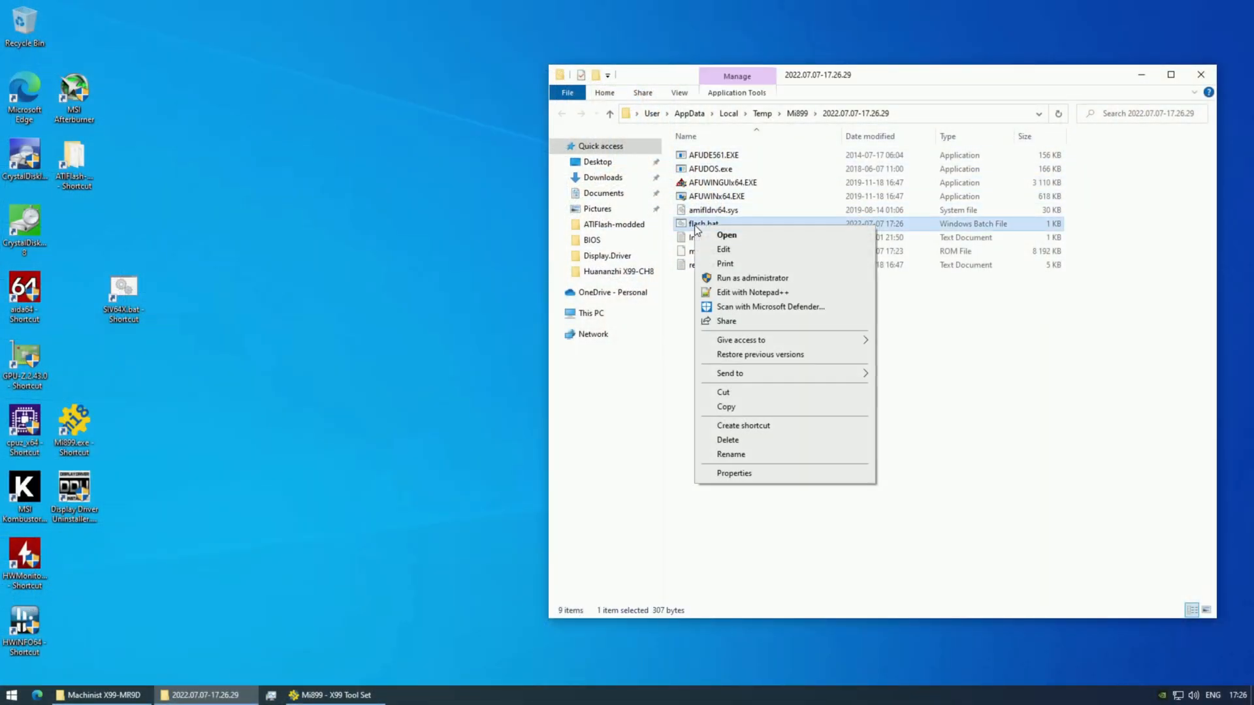
left_click(751, 277)
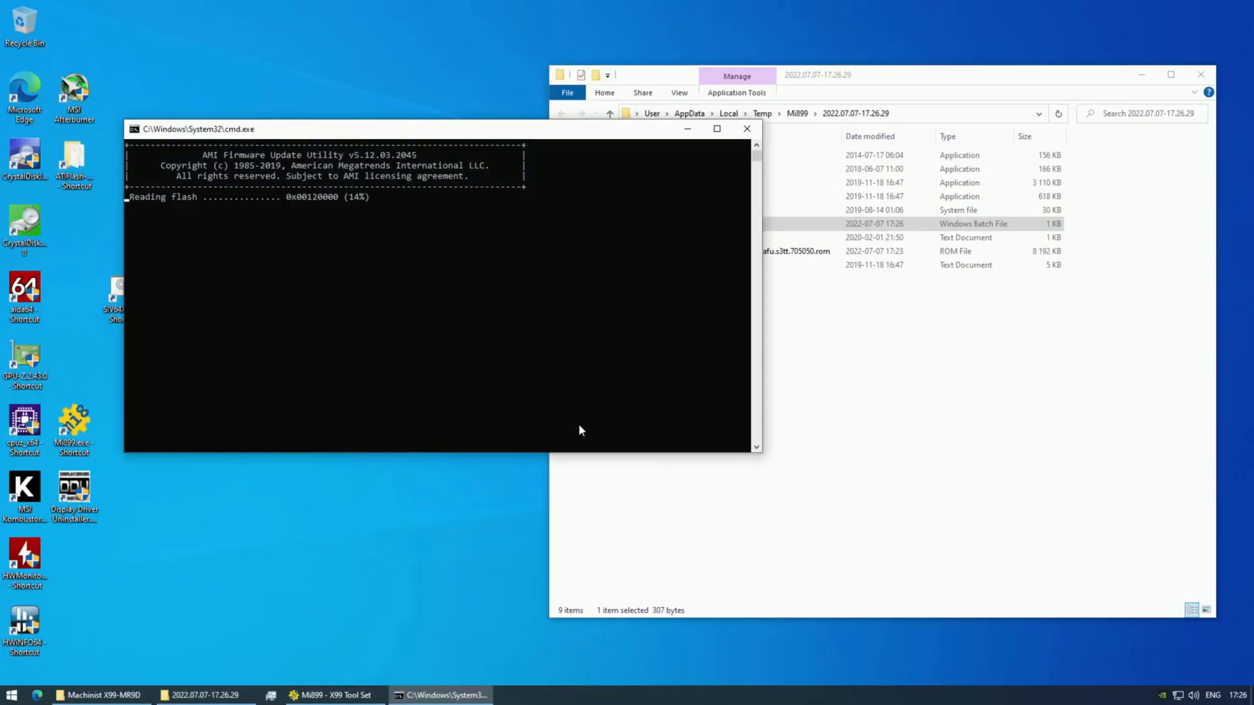